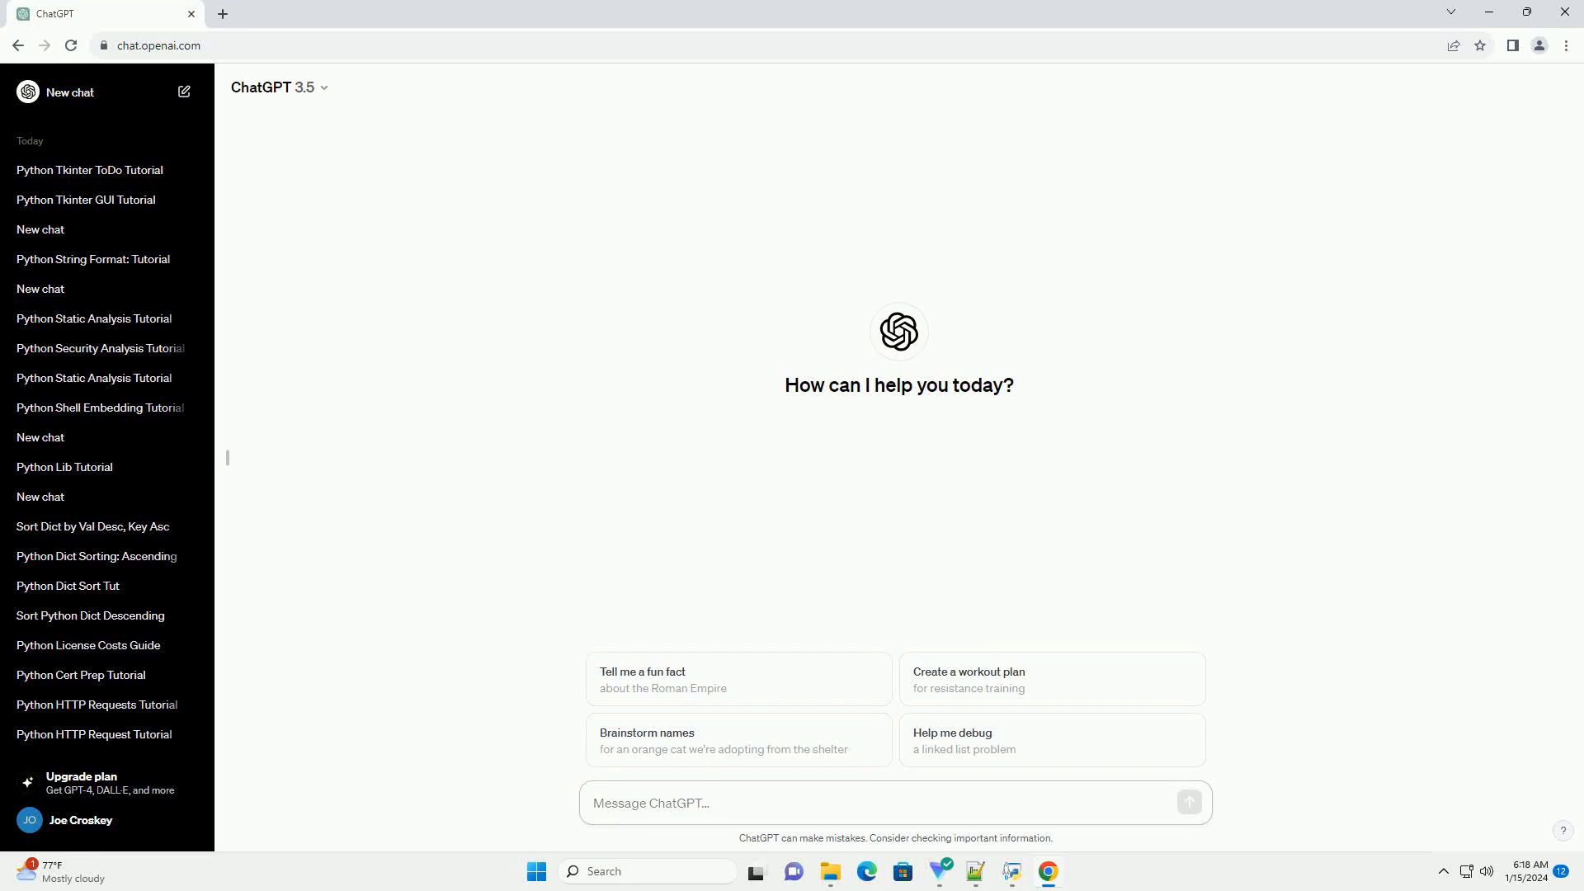
- Focus the message box to request a Python tutorial with code examples
left_click(707, 803)
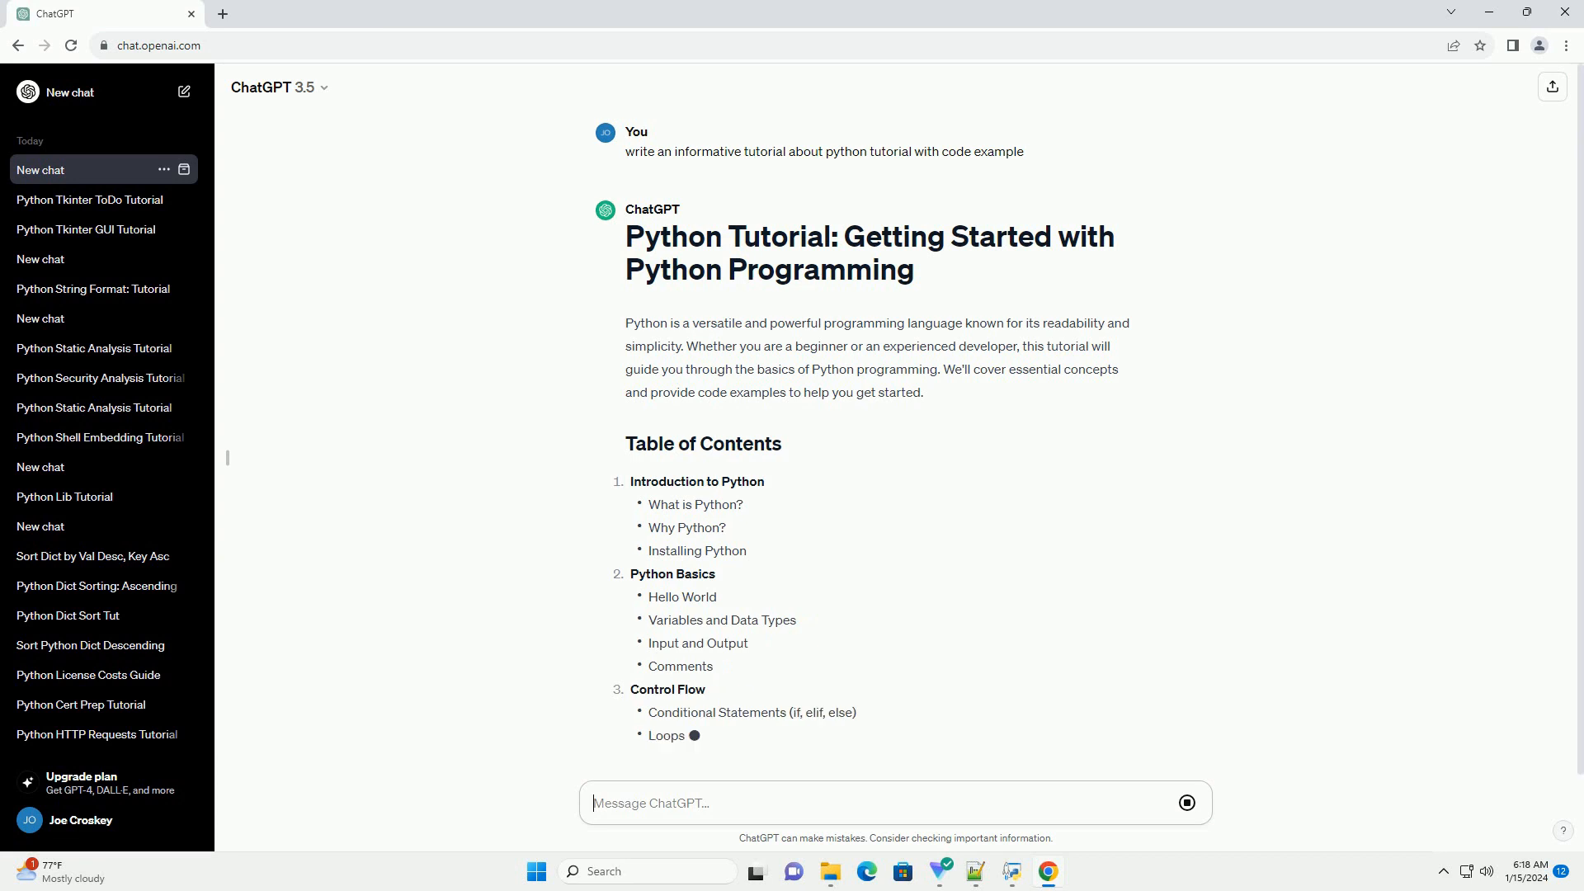
- Scroll down through the nine-topic table of contents into the Introduction to Python section
scroll("down", 3)
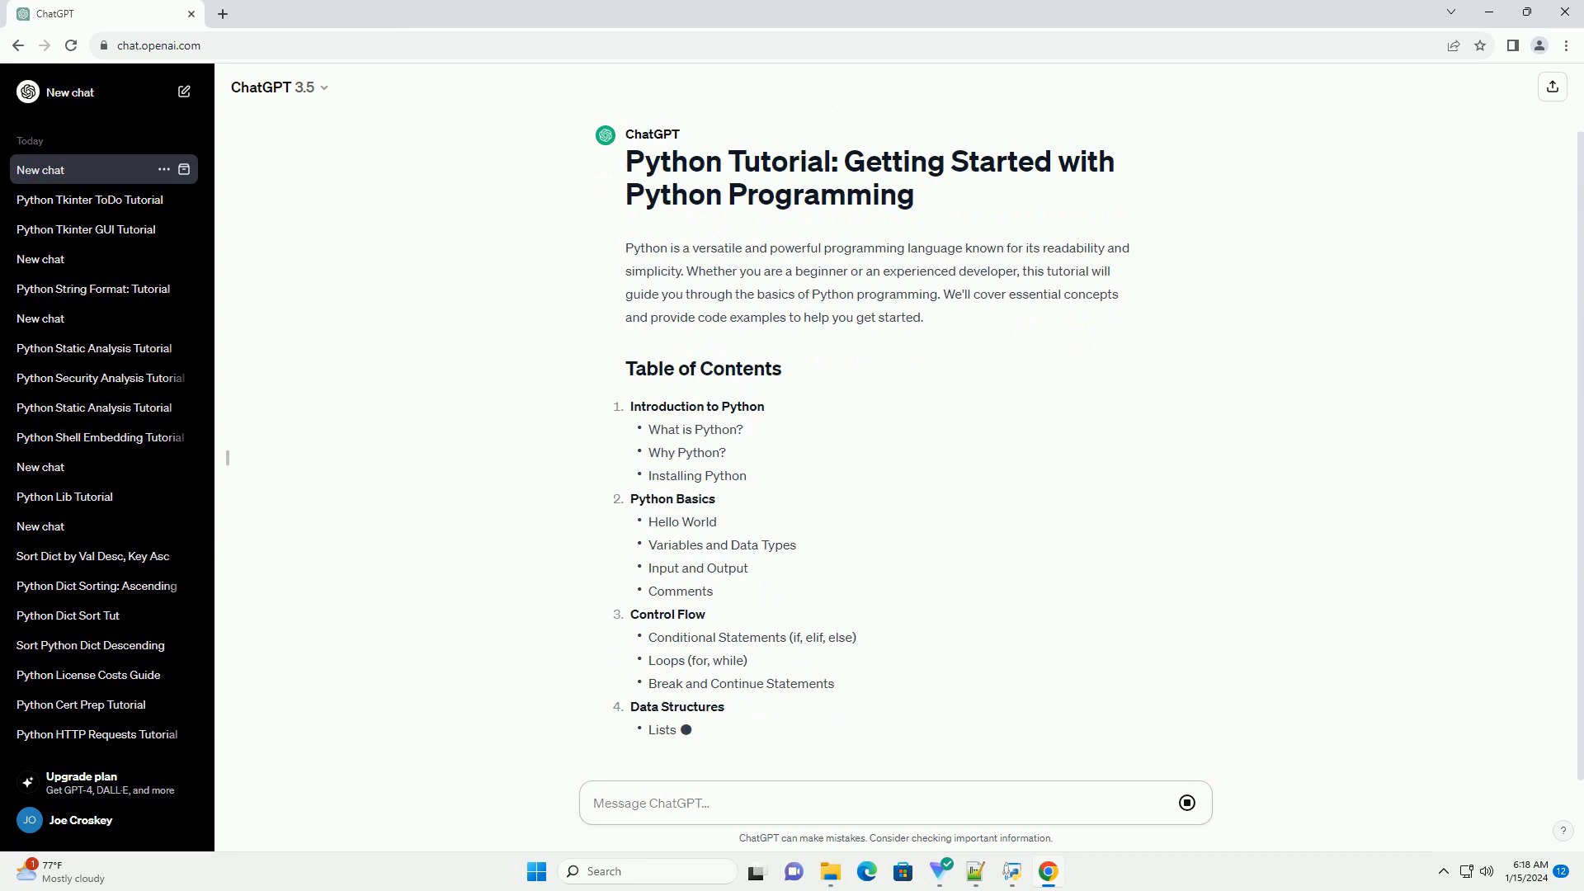
scroll("down", 3)
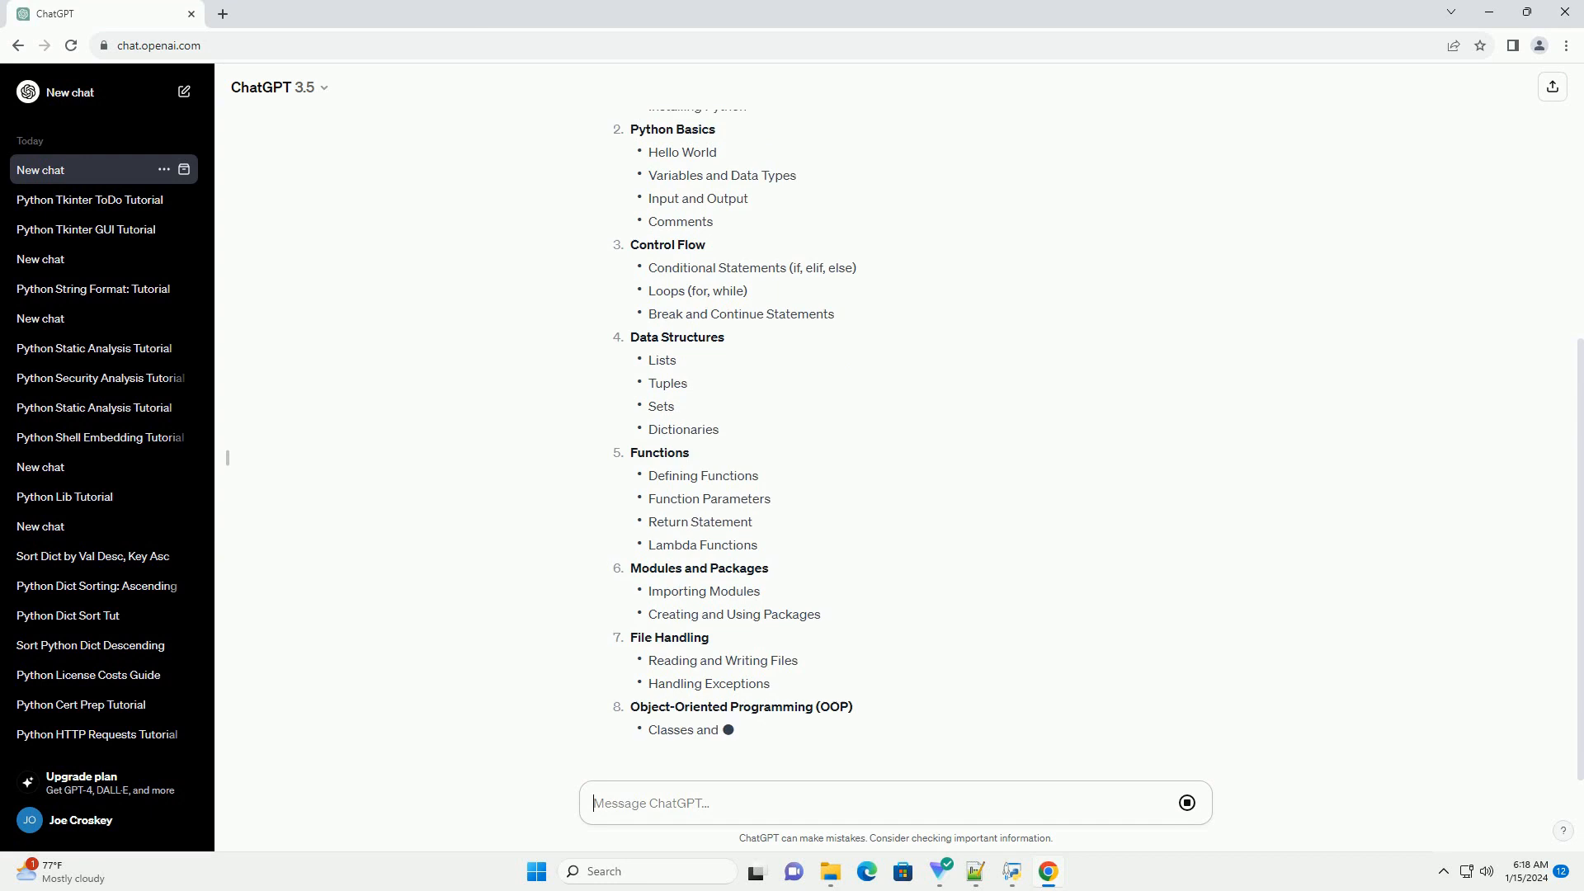
scroll("down", 3)
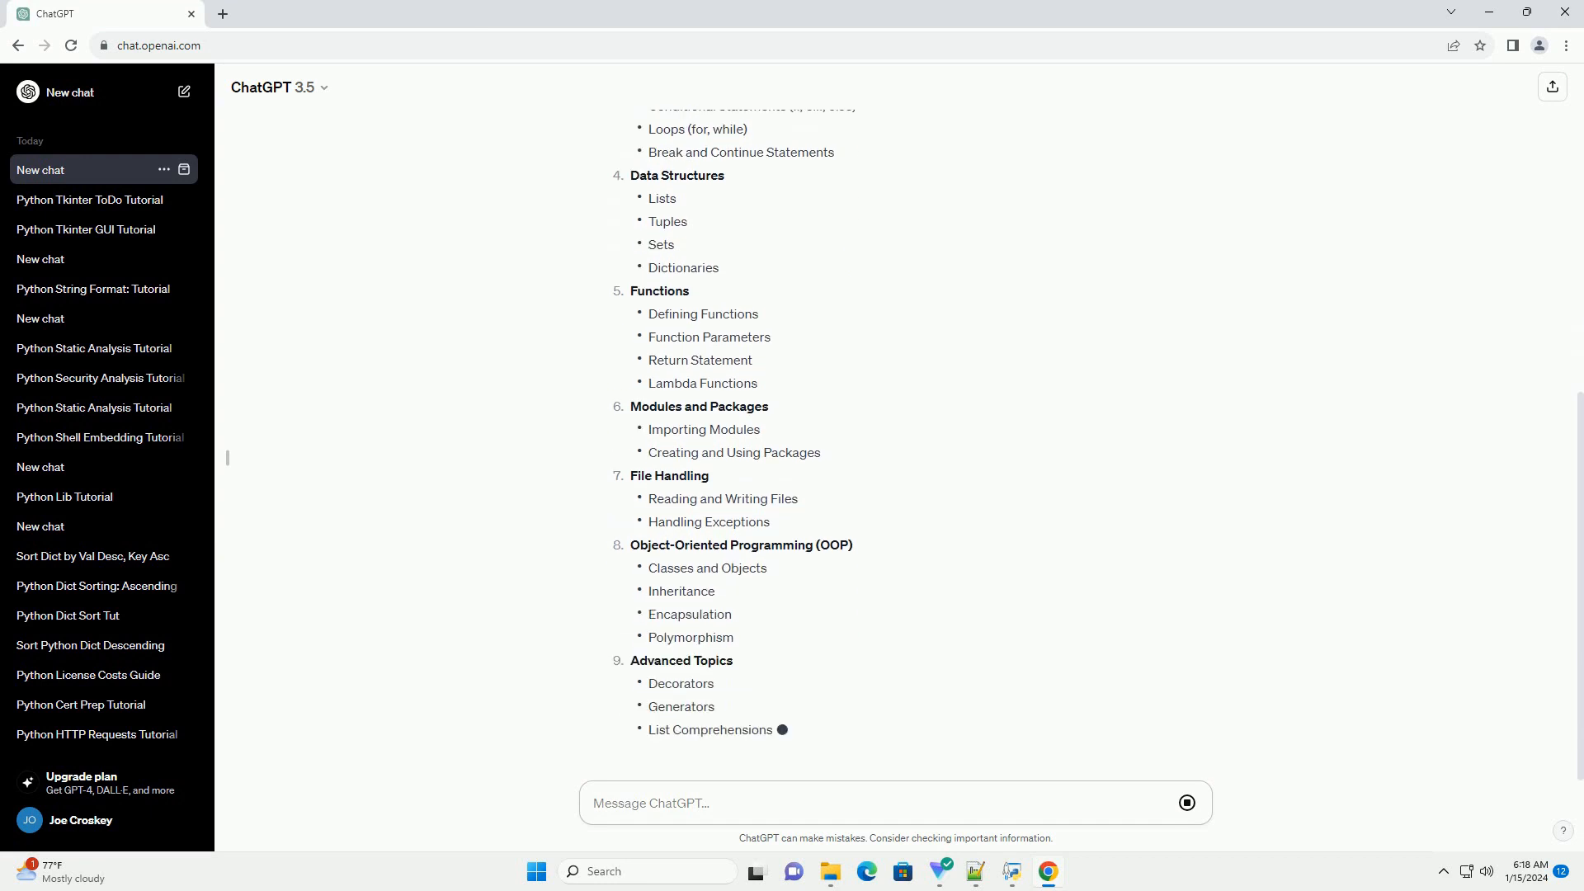
scroll("down", 3)
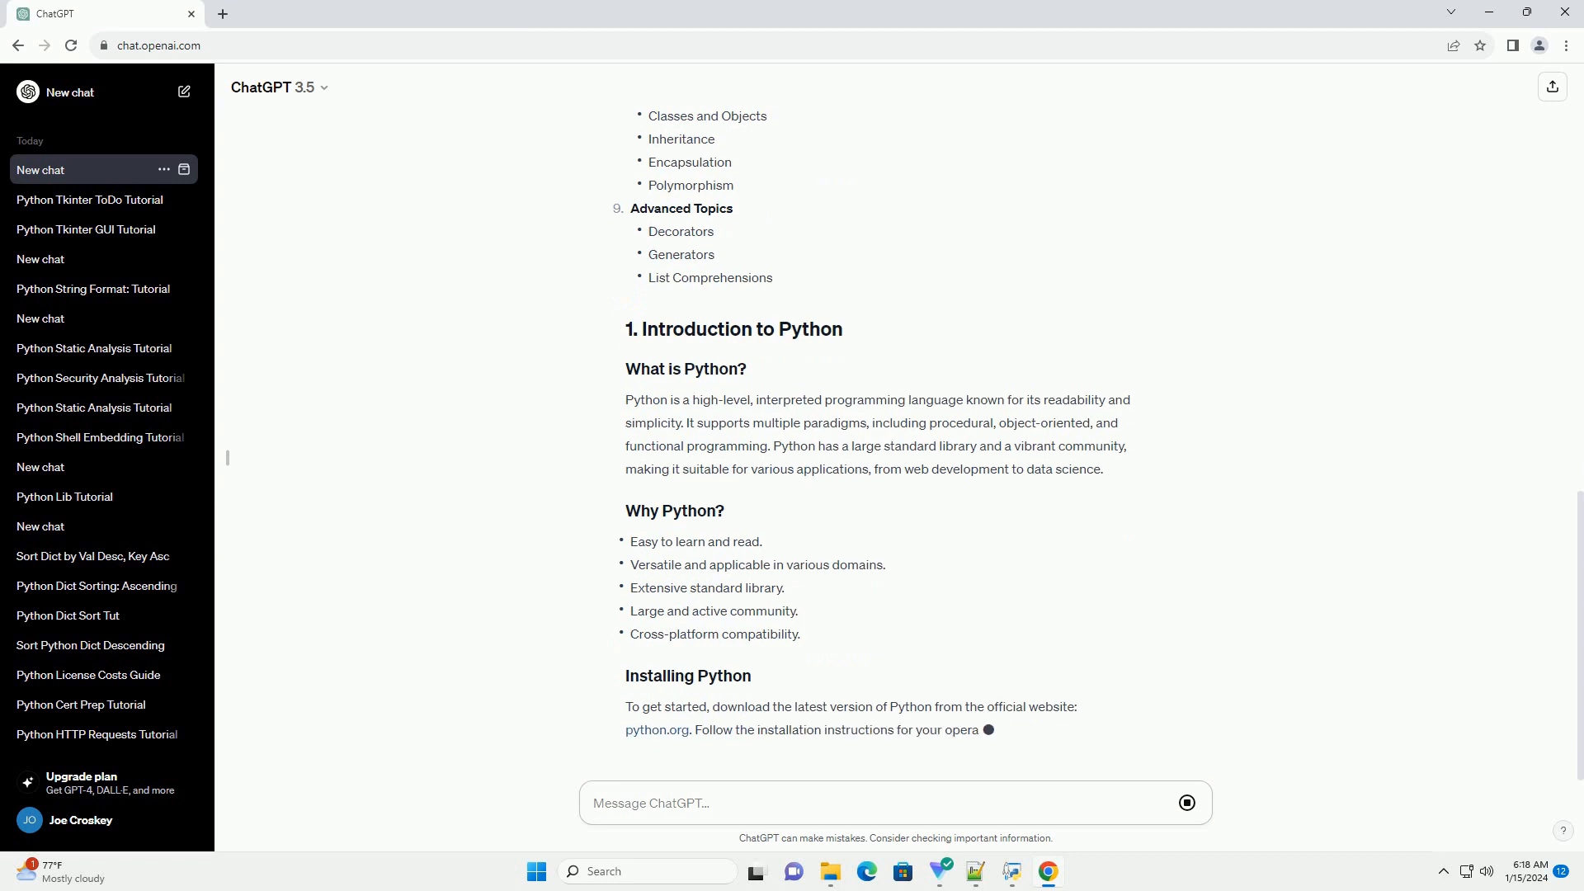
- Scroll down to follow the Python Basics Hello World and variables code examples
scroll("down", 3)
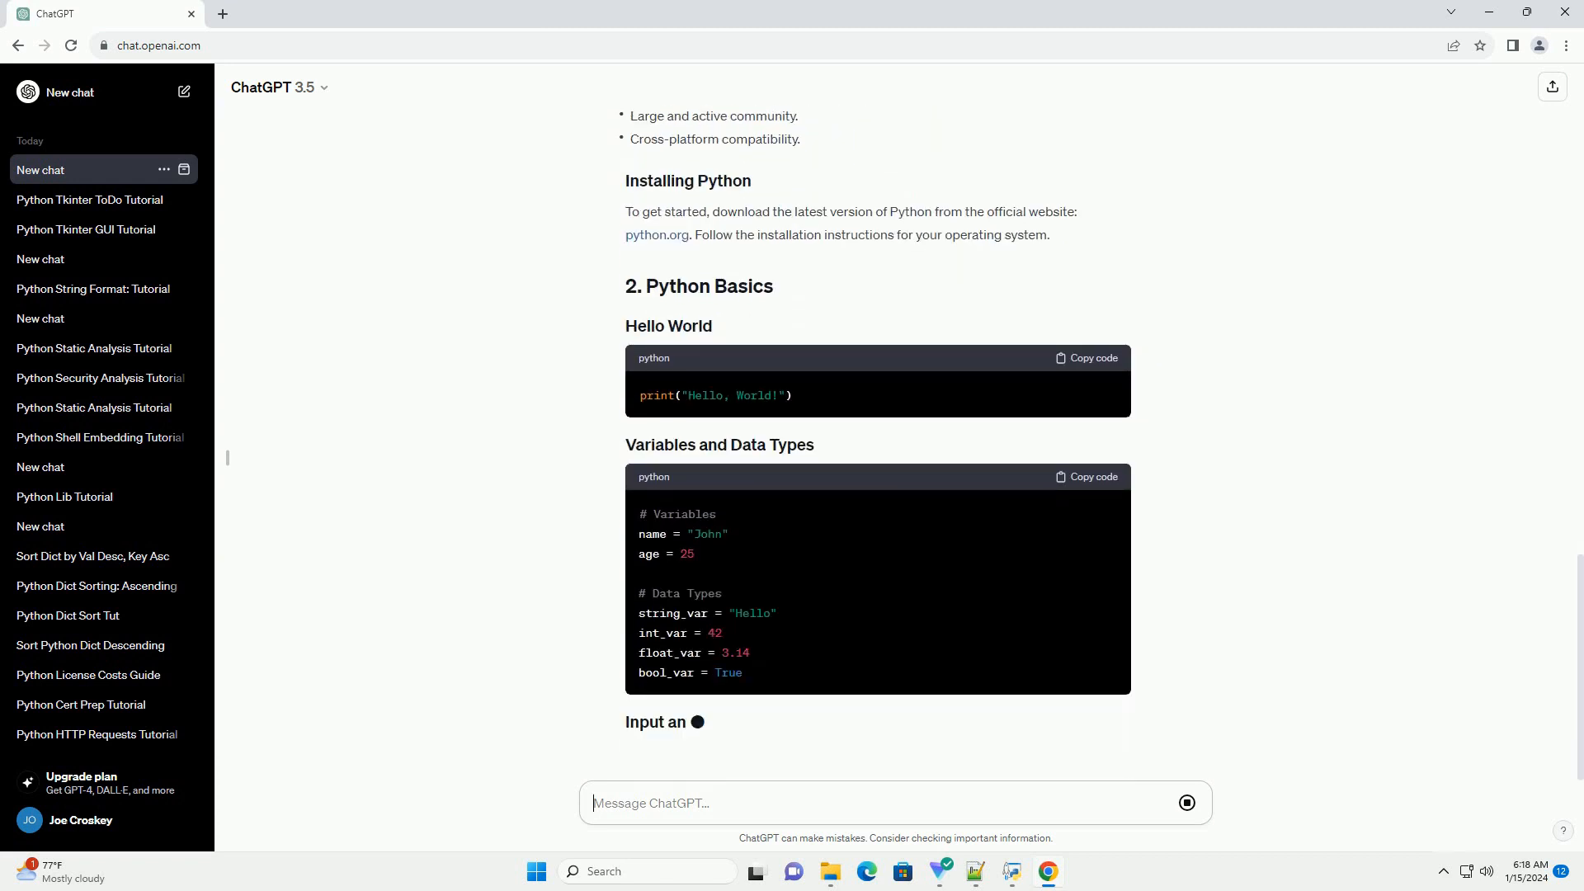
scroll("down", 3)
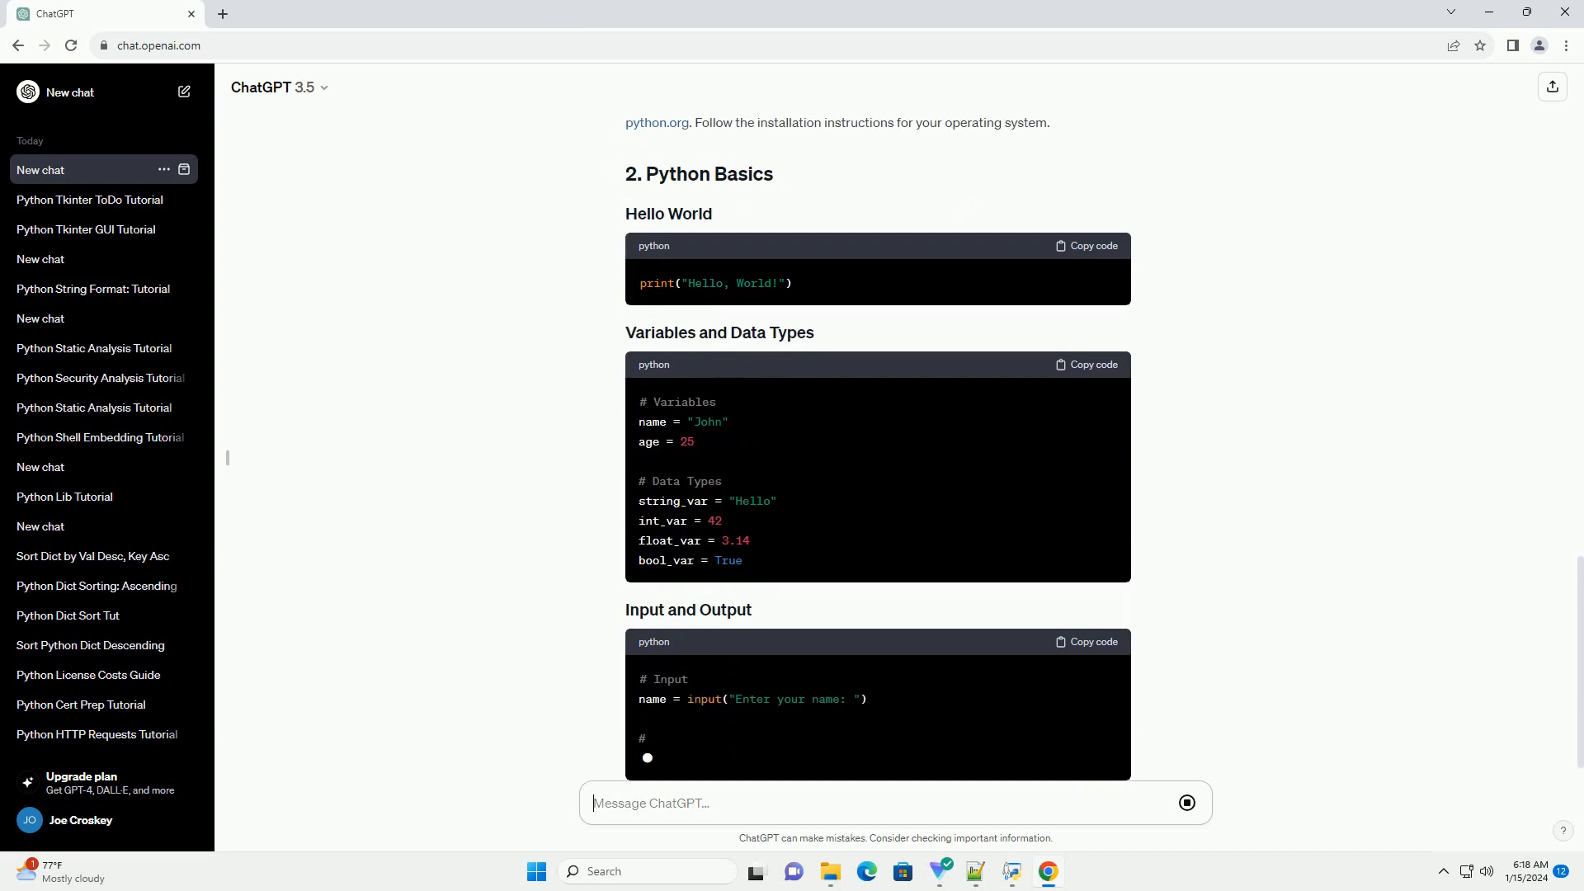